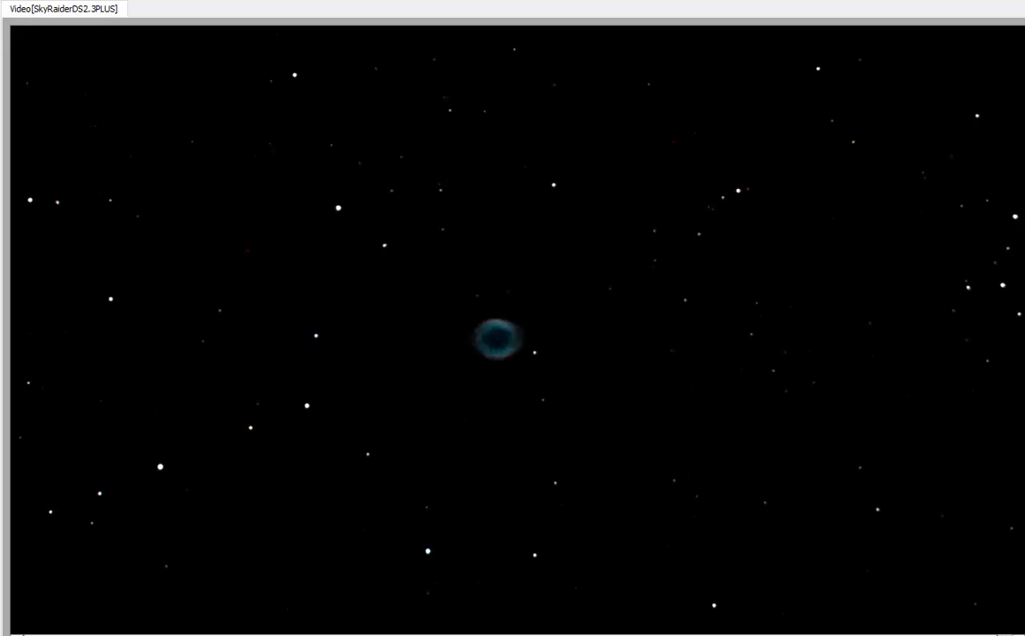
mouse_move(738, 283)
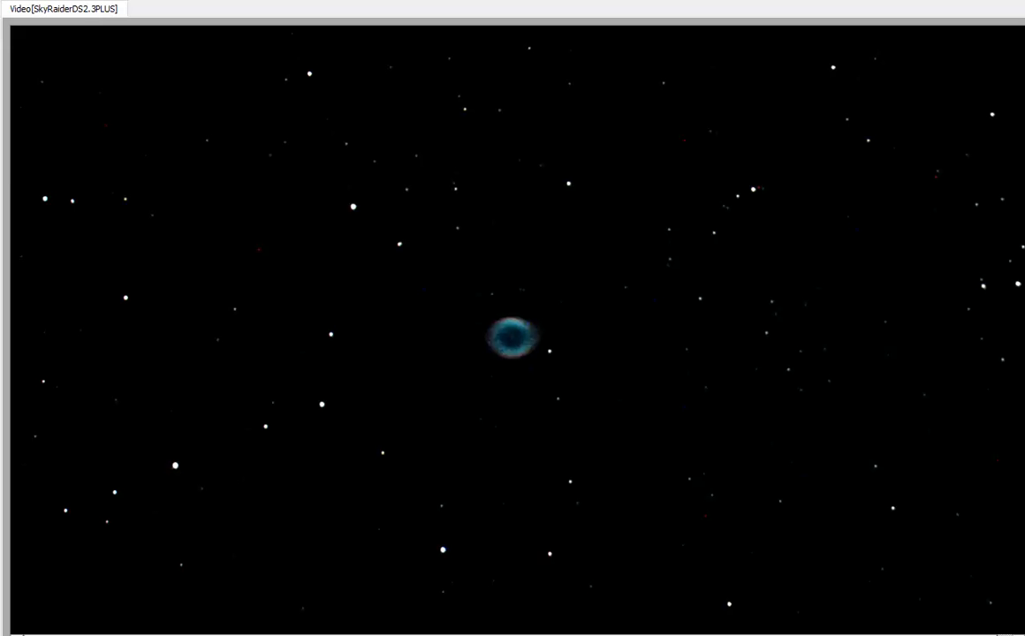
mouse_move(507, 420)
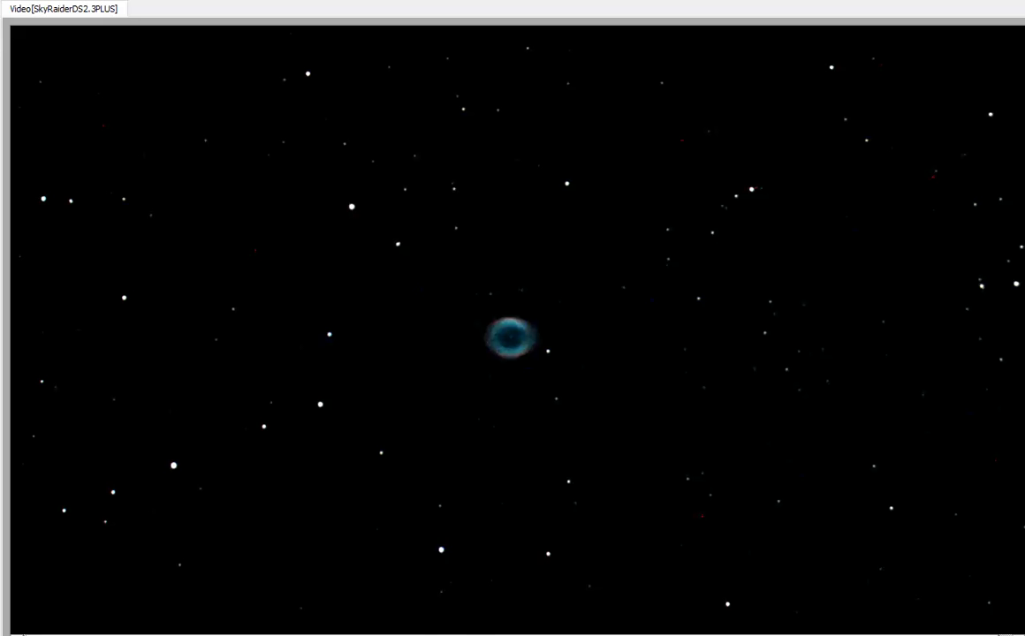
mouse_move(520, 475)
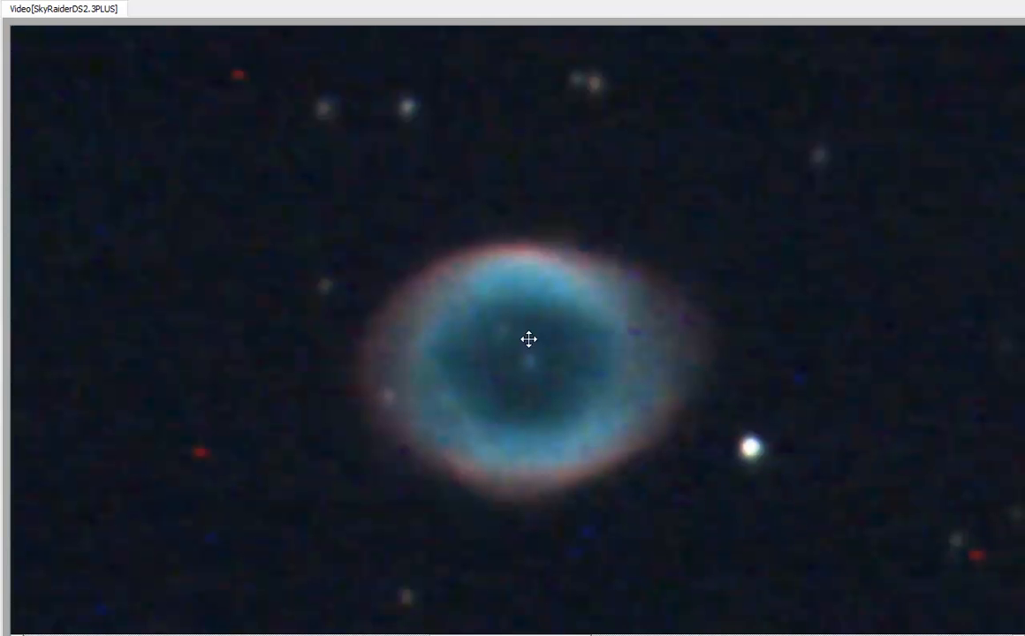
mouse_move(530, 362)
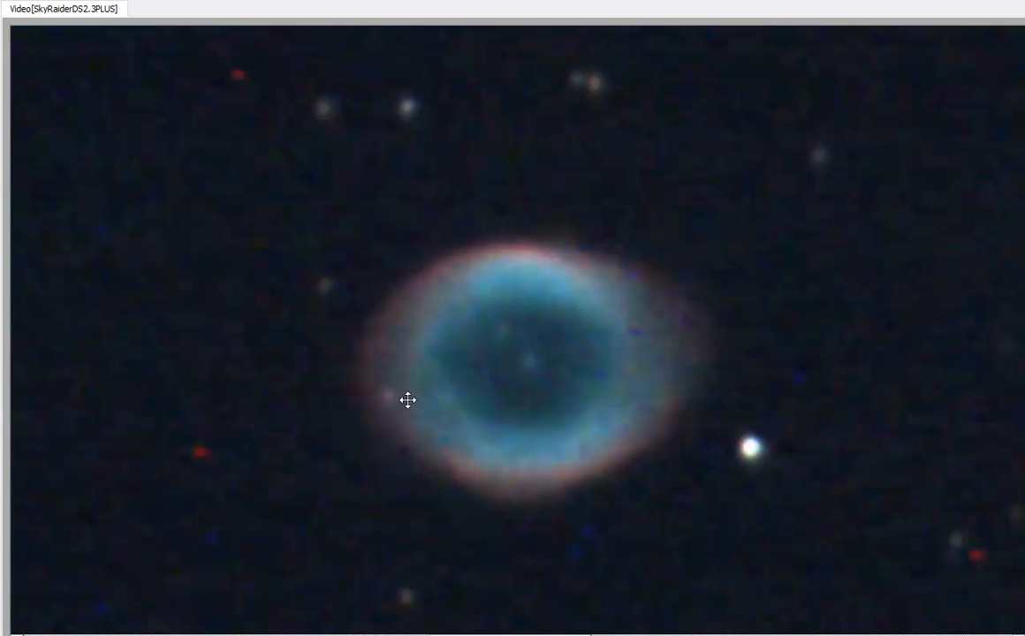
mouse_move(883, 439)
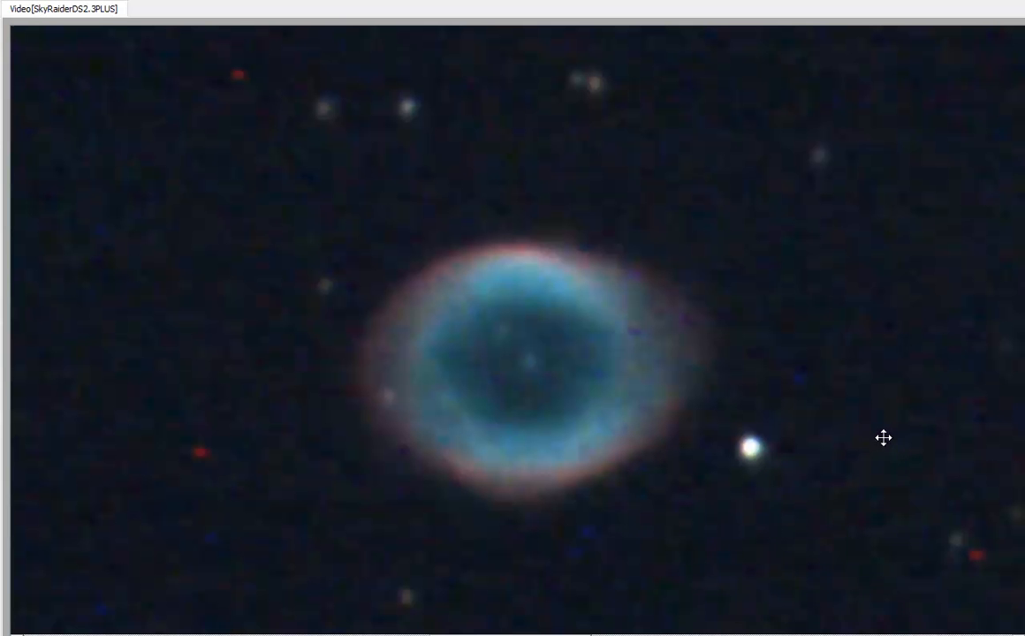